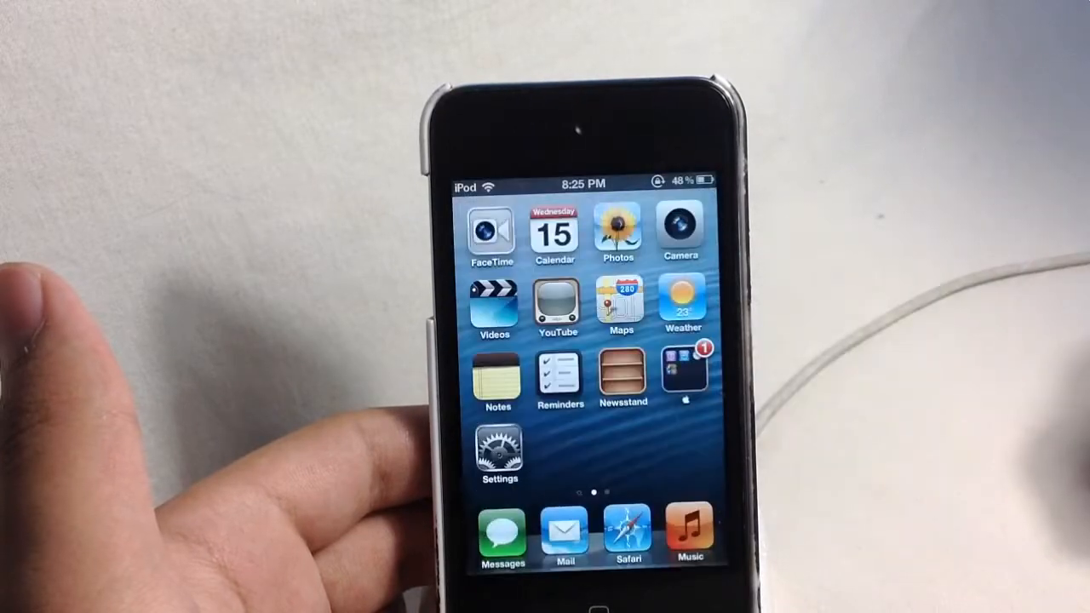
# Swipe back to the first home-screen page without changing any folder.
pyautogui.hscroll(-3)
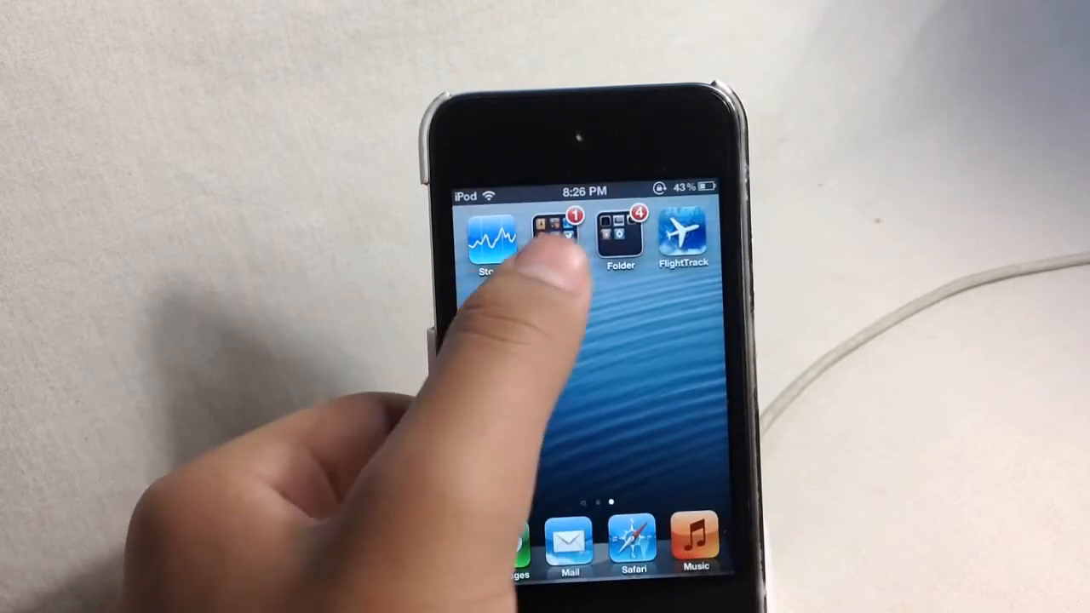
pyautogui.click(559, 238)
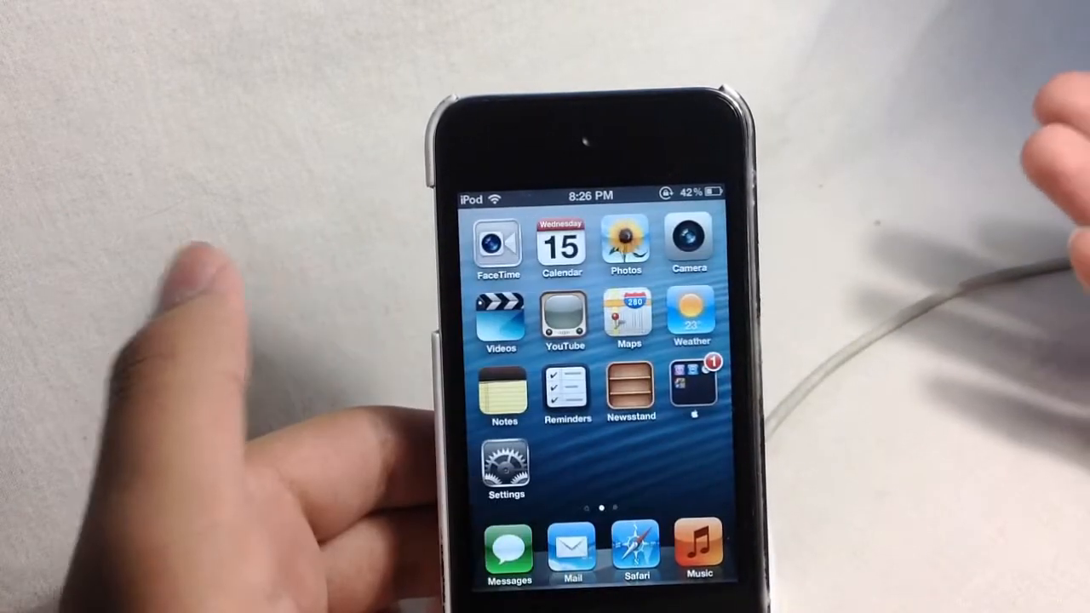
# Swipe to page two and bring up the folder's blank name with the Emoji keyboard ready.
pyautogui.hscroll(-3)
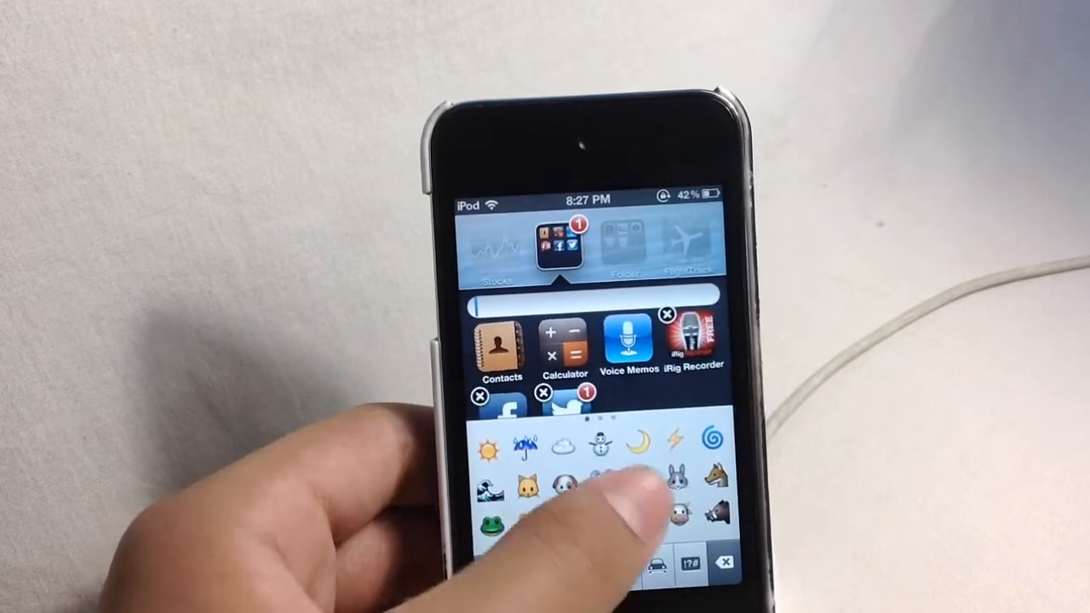
pyautogui.hscroll(-3)
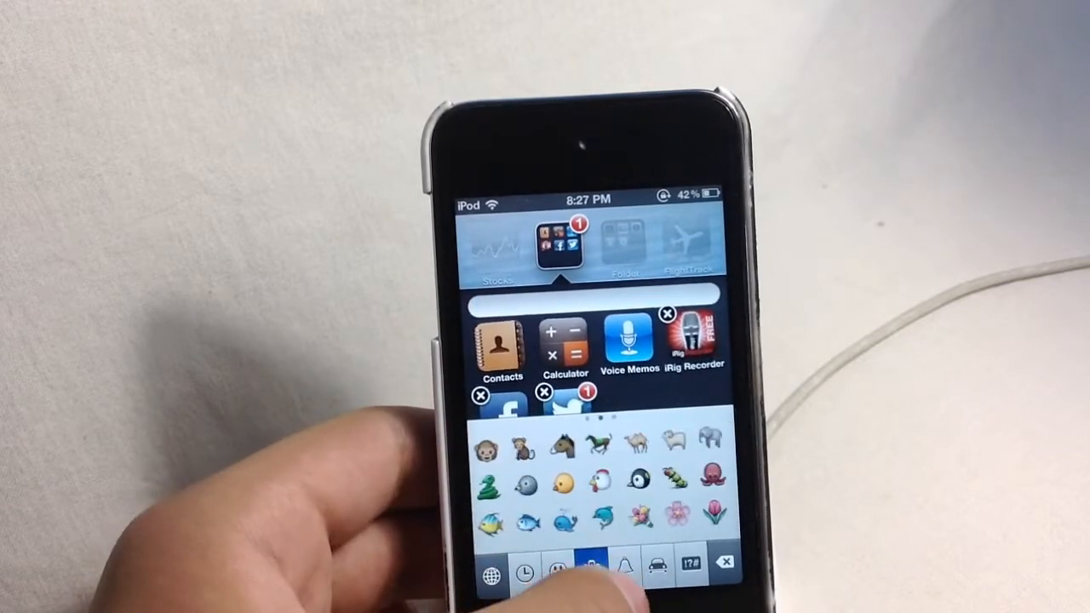